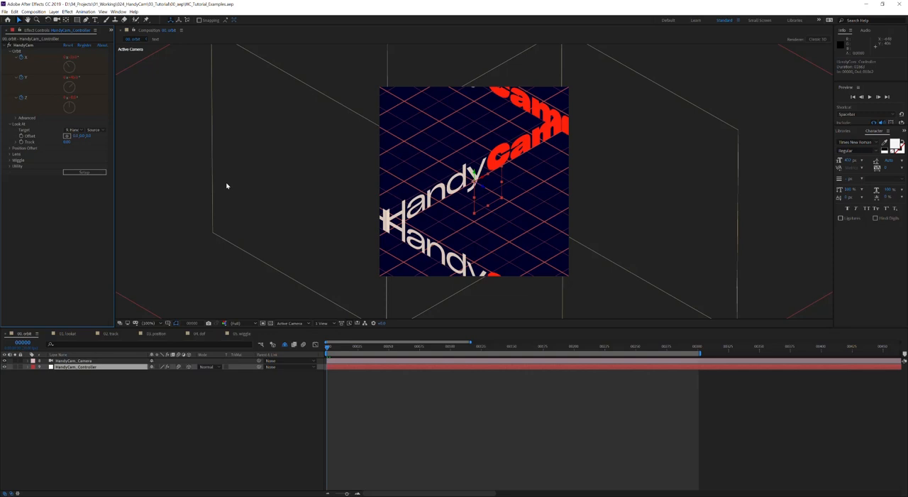
mouse_move(151, 290)
type("hand")
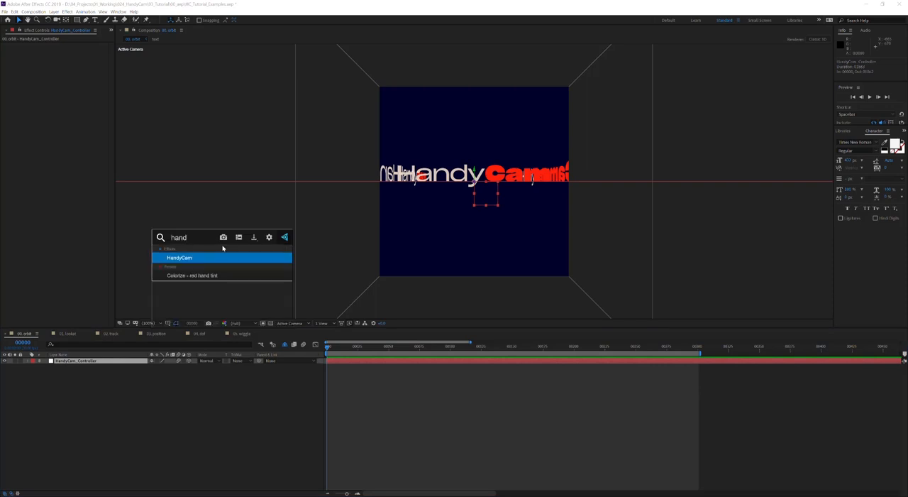
Apply the HandyCam effect to the HandyCam_Controller layer in the orbit comp
left_click(179, 257)
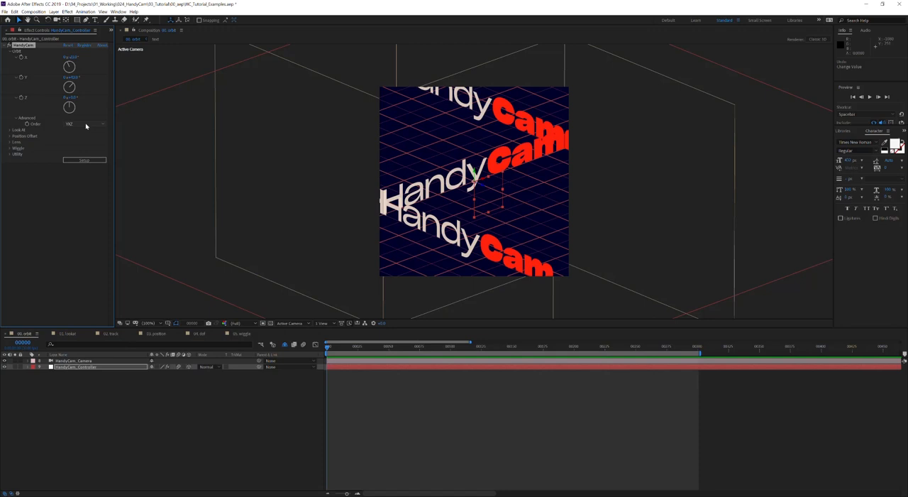
Change the Order of the orbit rotations under the Advanced settings
left_click(76, 126)
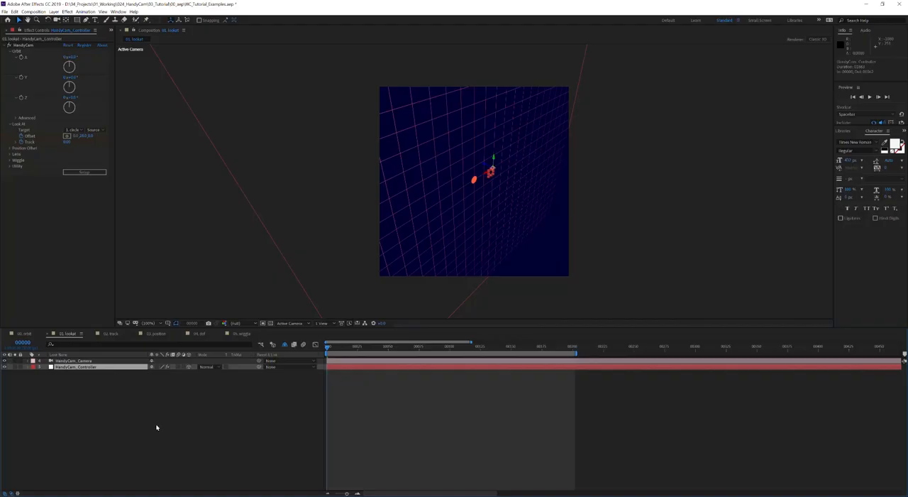
mouse_move(31, 123)
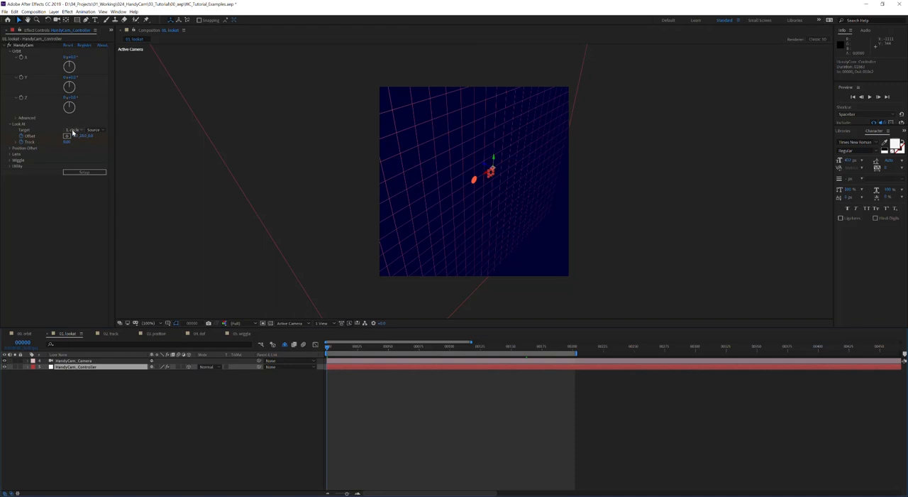
left_click(74, 129)
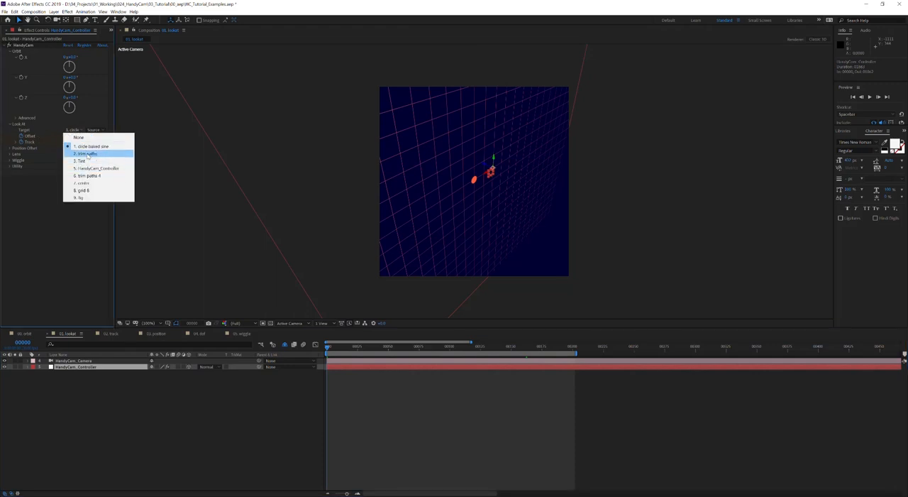
left_click(87, 153)
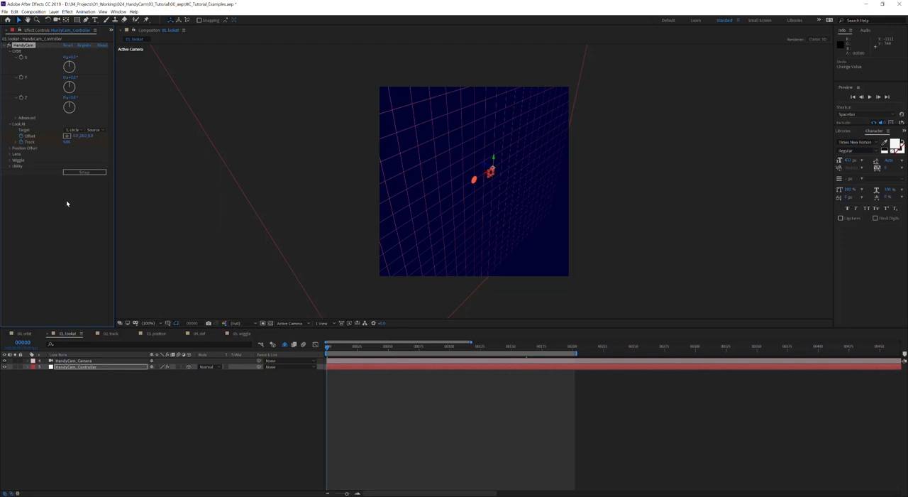
mouse_move(57, 191)
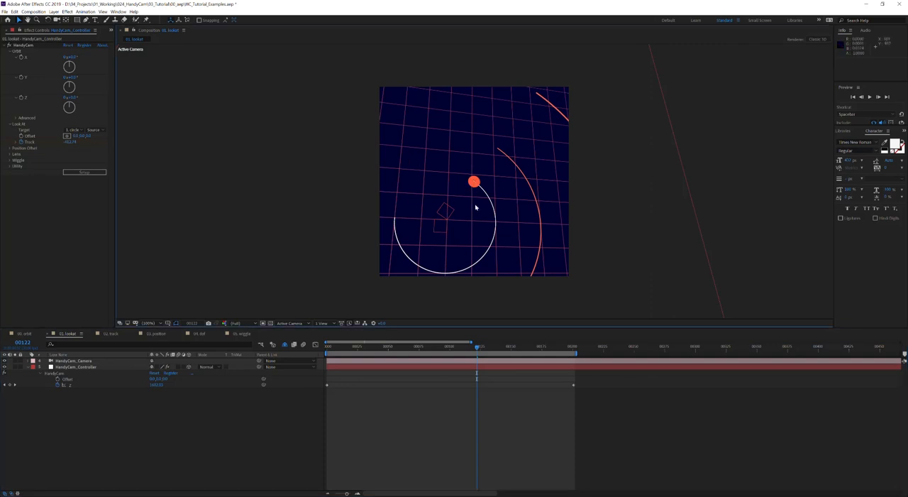
mouse_move(470, 188)
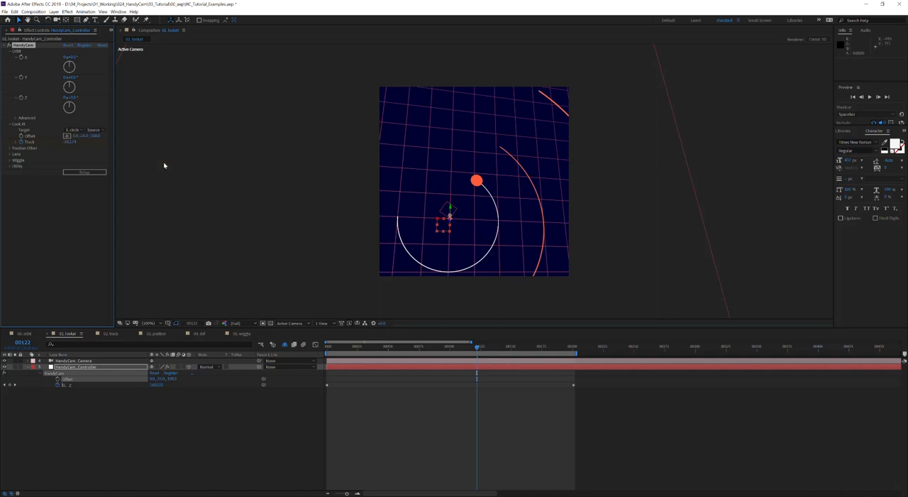
mouse_move(176, 168)
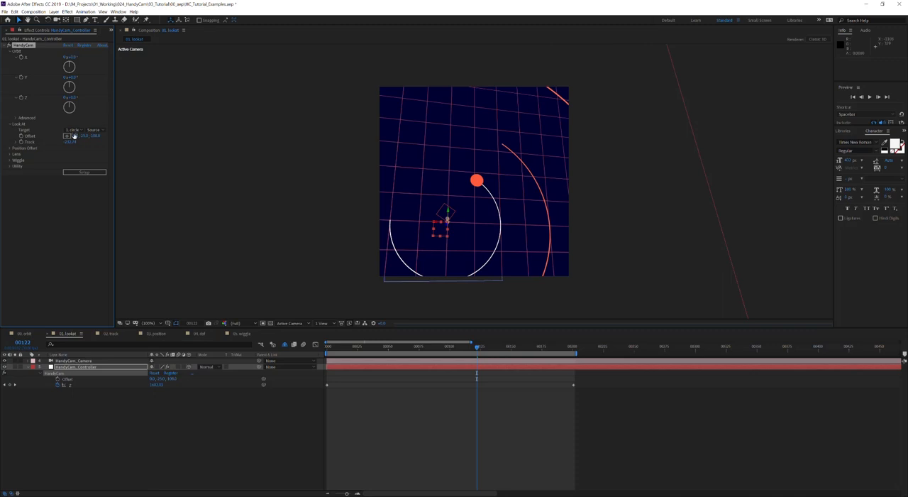
Set the circle layer as the look-at target again and select the controller layer
left_click(74, 130)
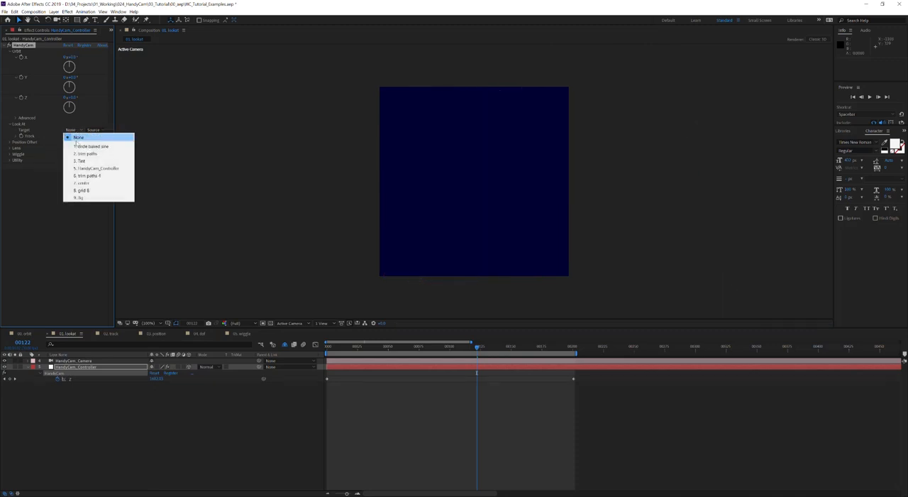
left_click(90, 146)
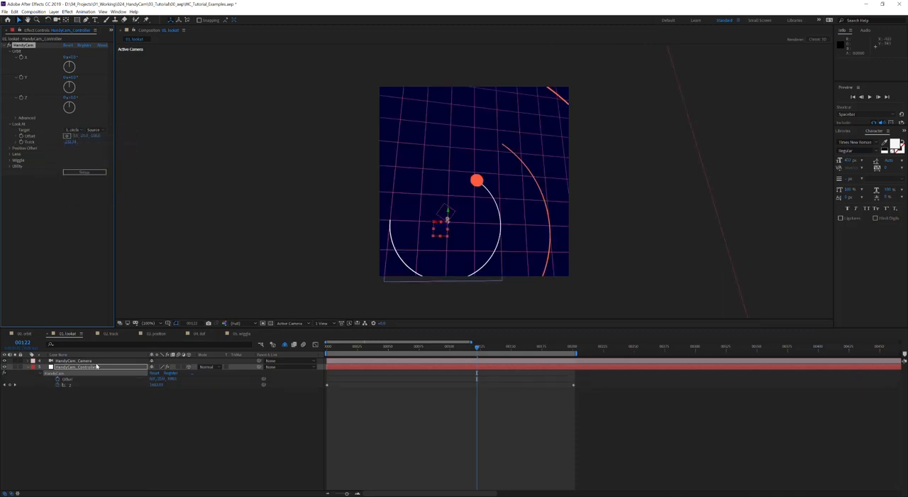
left_click(47, 359)
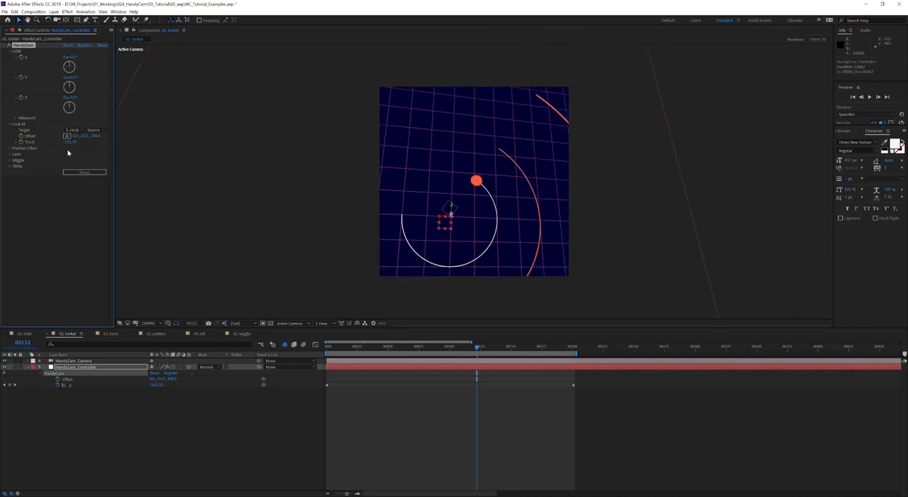
mouse_move(41, 157)
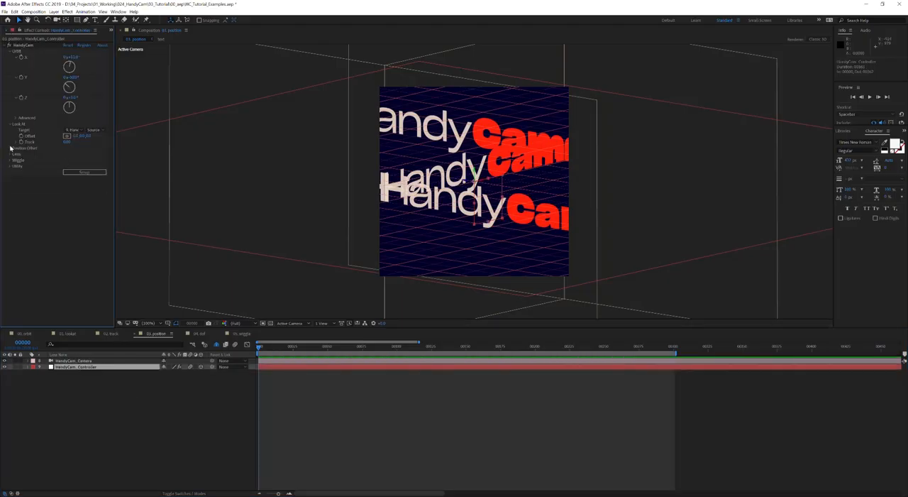
Expand Position Offset, keep the current look-at target, and adjust the Z offset
left_click(9, 148)
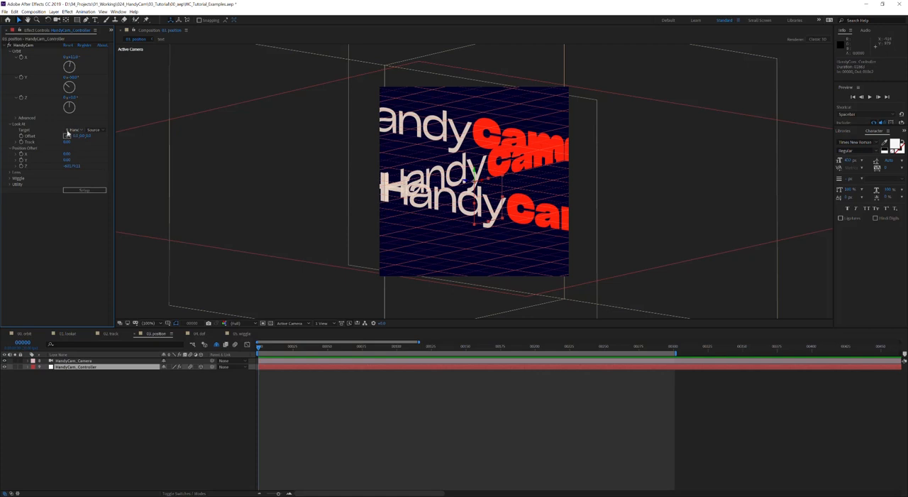
left_click(76, 130)
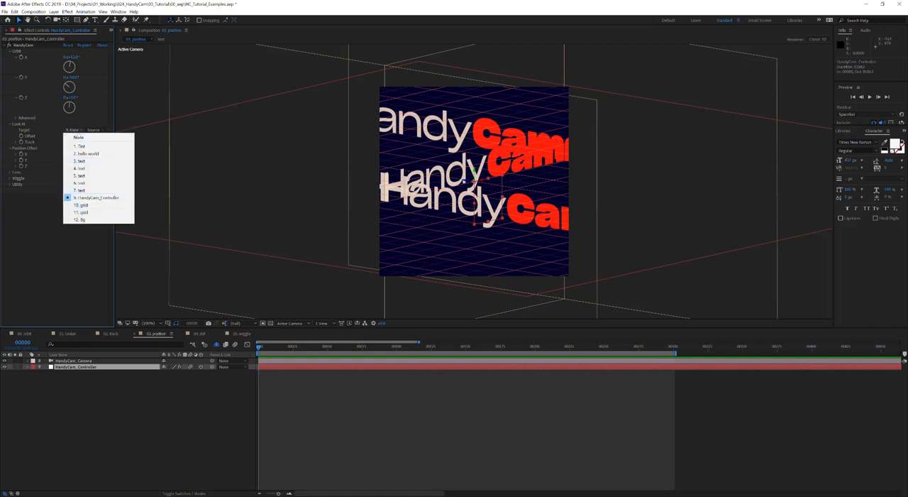
left_click(97, 197)
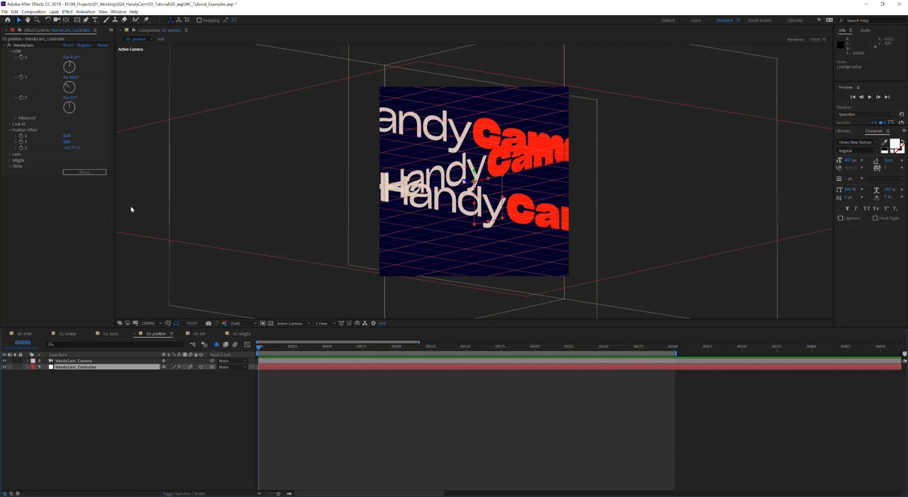
left_click(16, 124)
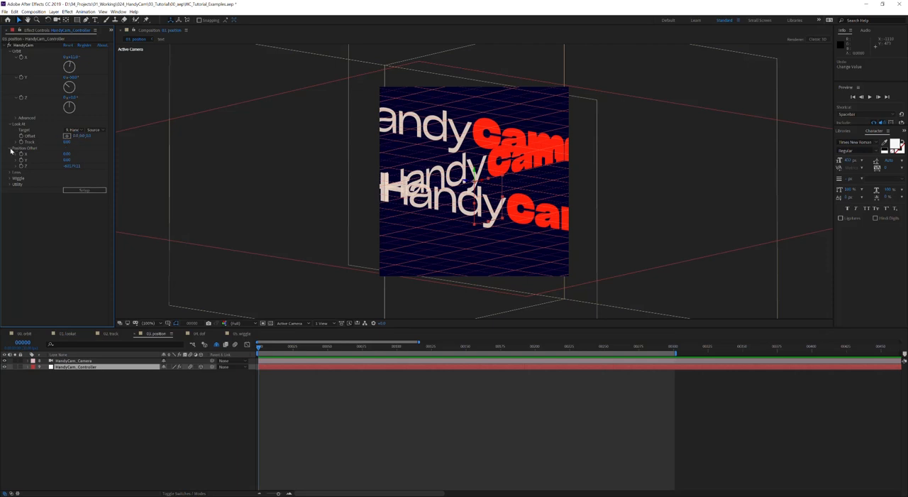
Collapse Look At, orbit to a new angle, and expand Lens in the 04_dof comp
left_click(16, 124)
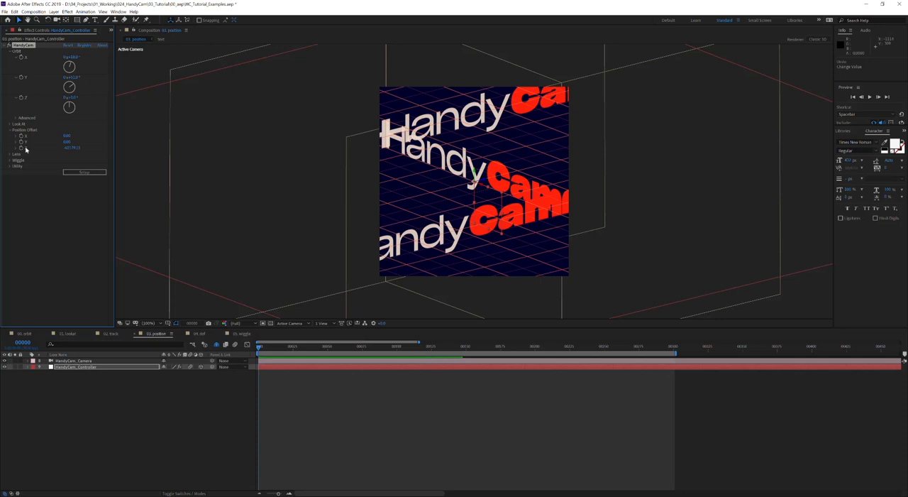
left_click(18, 124)
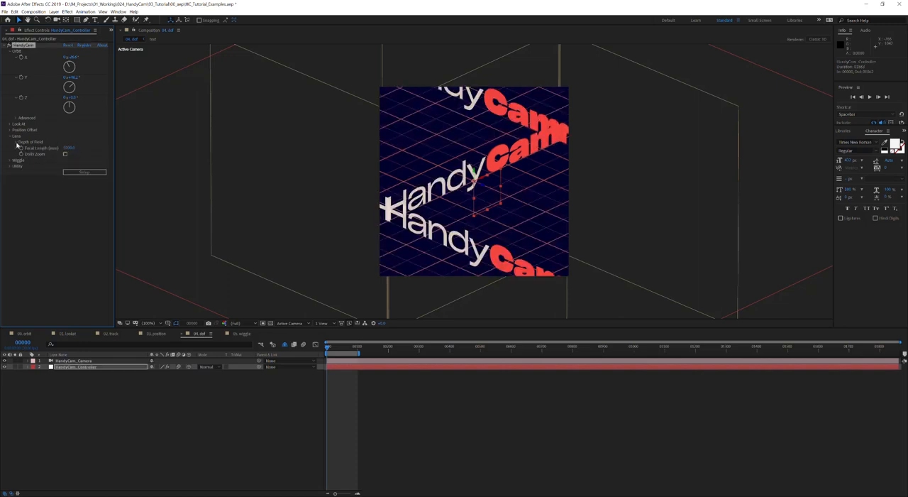
Expand Depth of Field, keep the current focus layer and select the controller layer
left_click(66, 147)
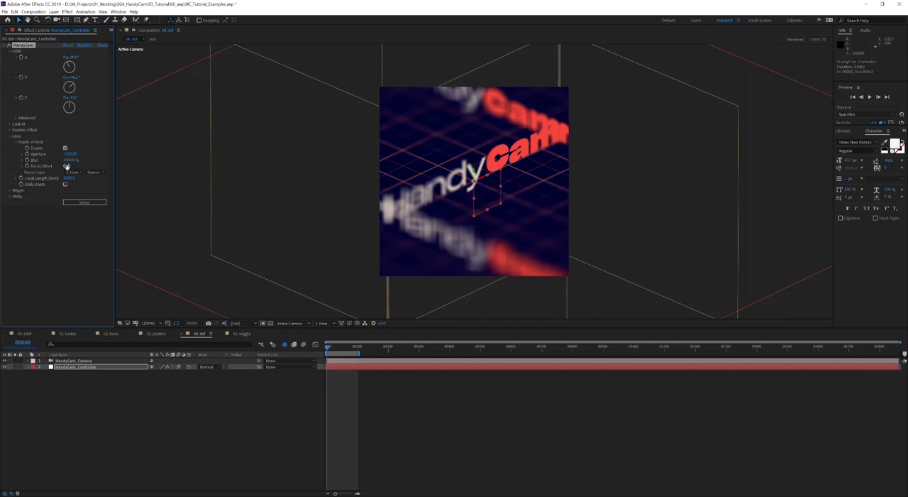
left_click(74, 172)
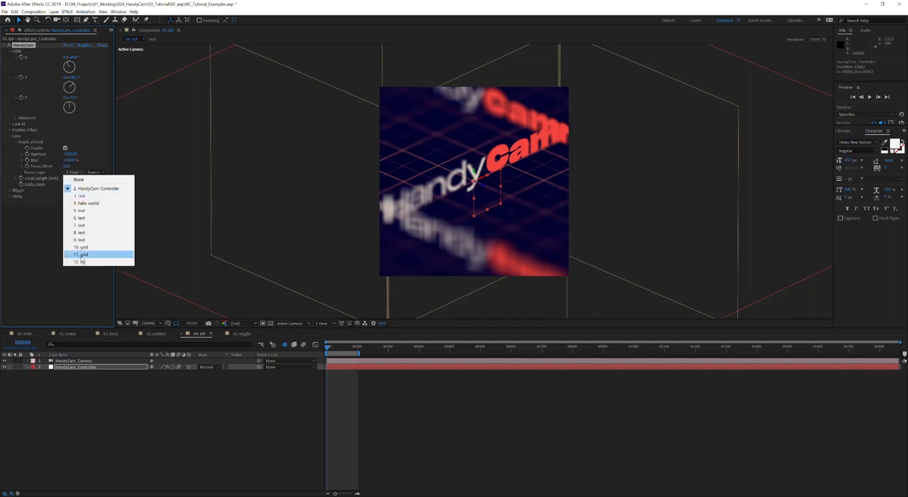
left_click(85, 254)
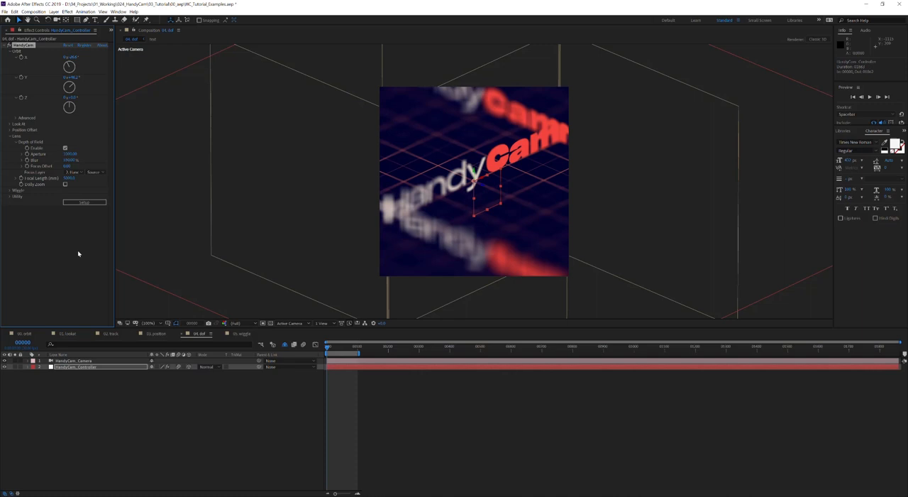
mouse_move(114, 187)
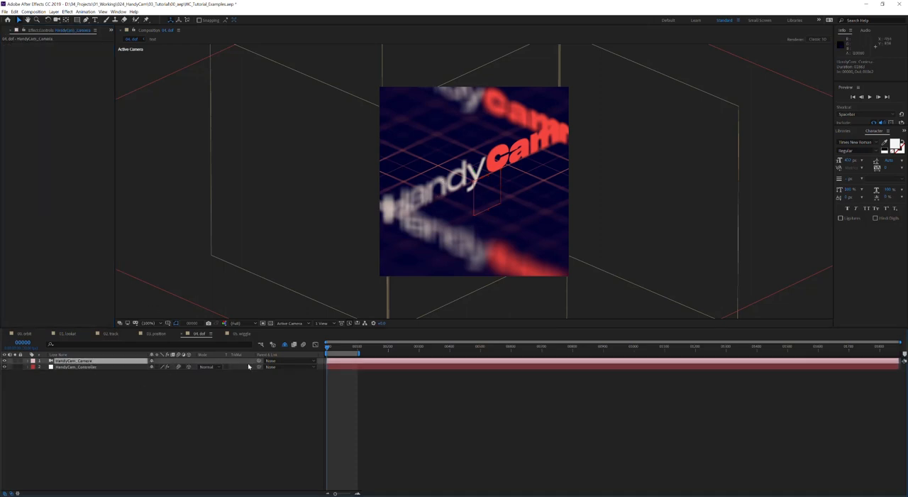
left_click(75, 368)
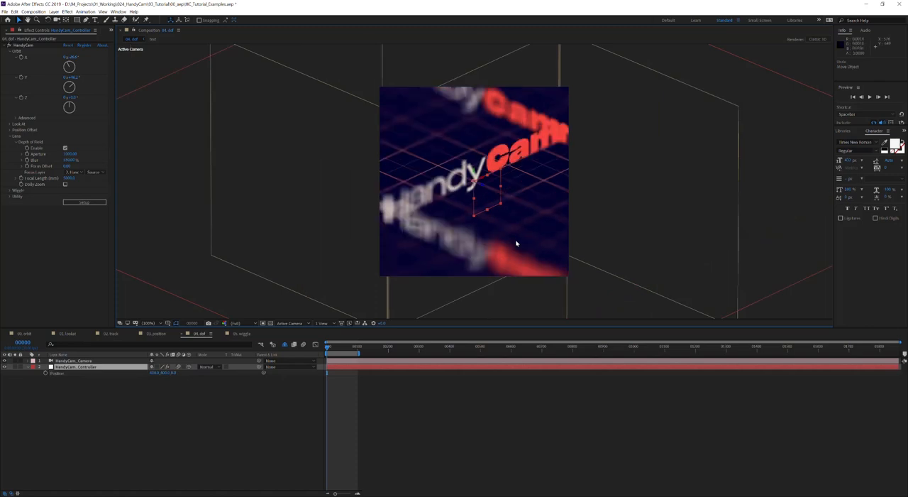
mouse_move(461, 229)
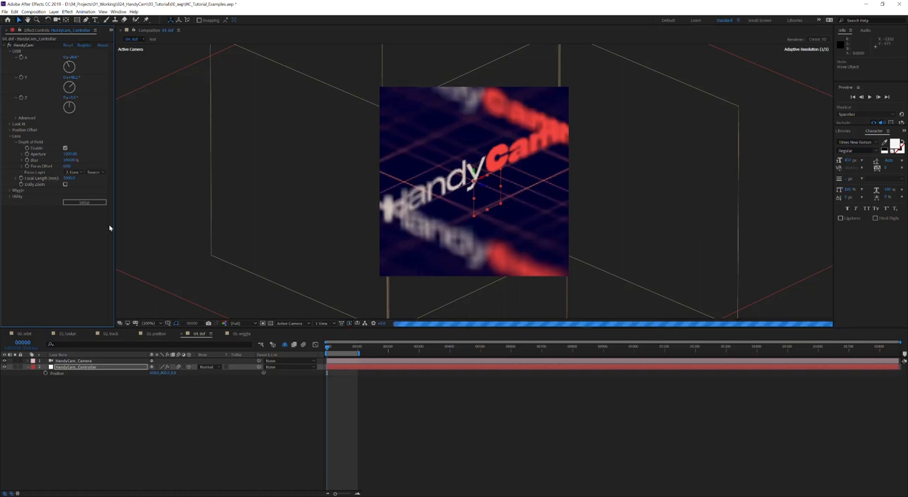
Choose a different layer for the camera's depth of field to focus on
left_click(74, 172)
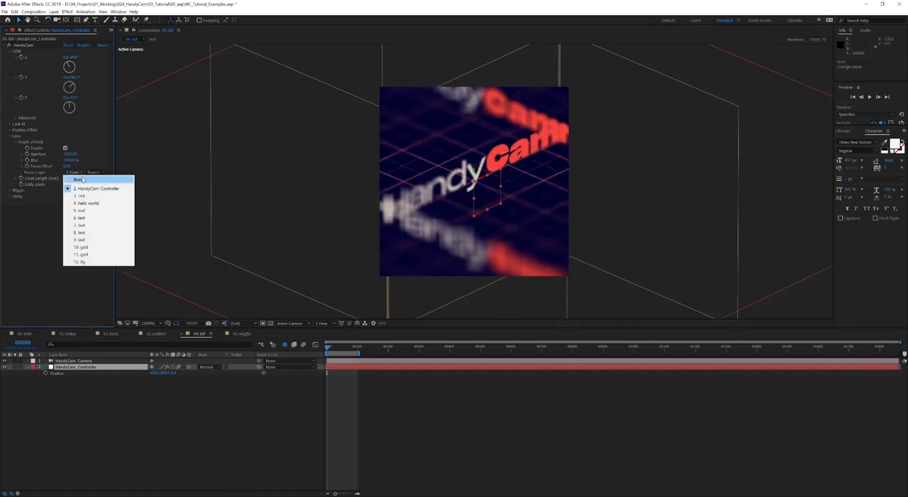
left_click(83, 179)
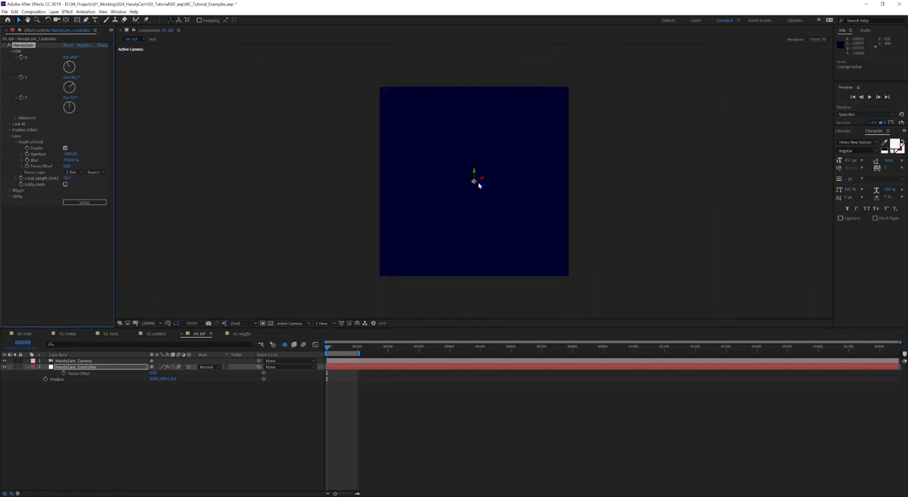
mouse_move(383, 257)
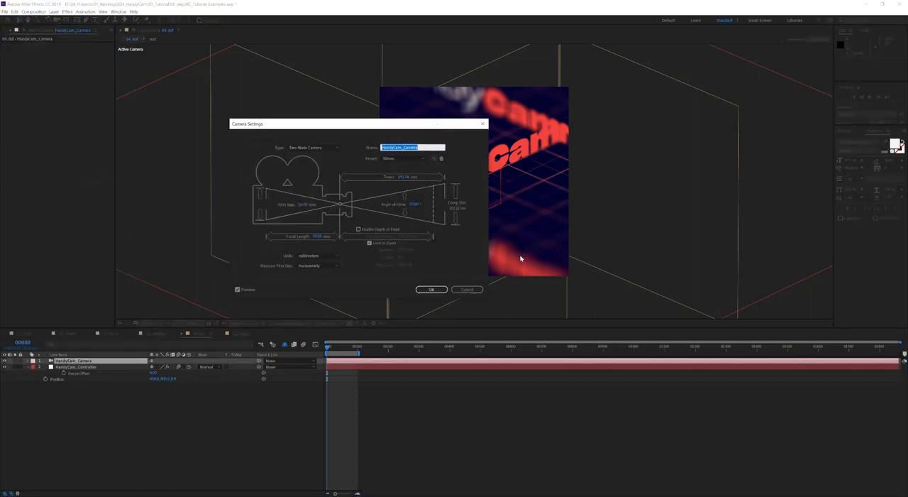
Close Camera Settings and enable the Dolly Zoom lens option on the controller
left_click(432, 290)
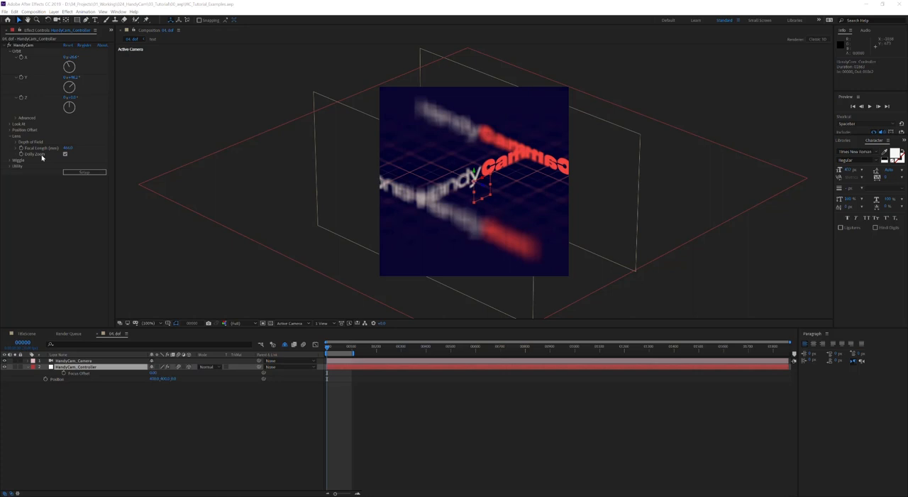
mouse_move(42, 157)
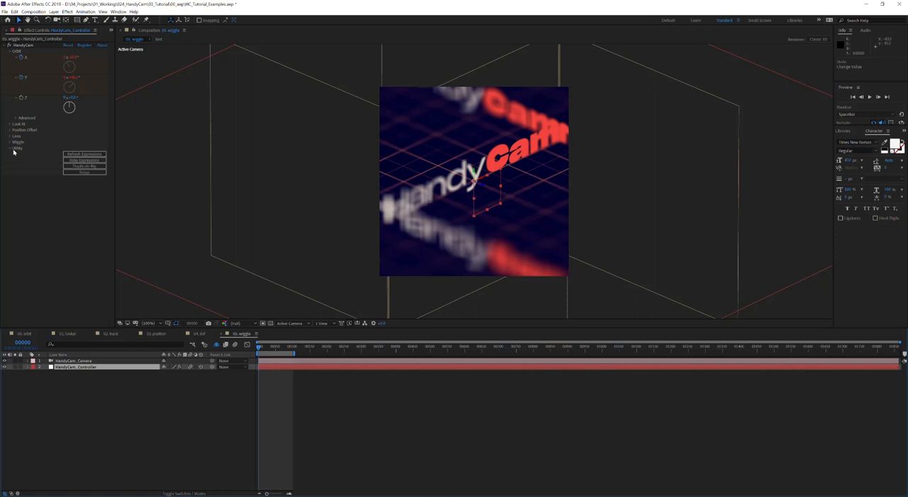
Expand Wiggle and scrub the timeline to preview the handheld camera shake
left_click(15, 141)
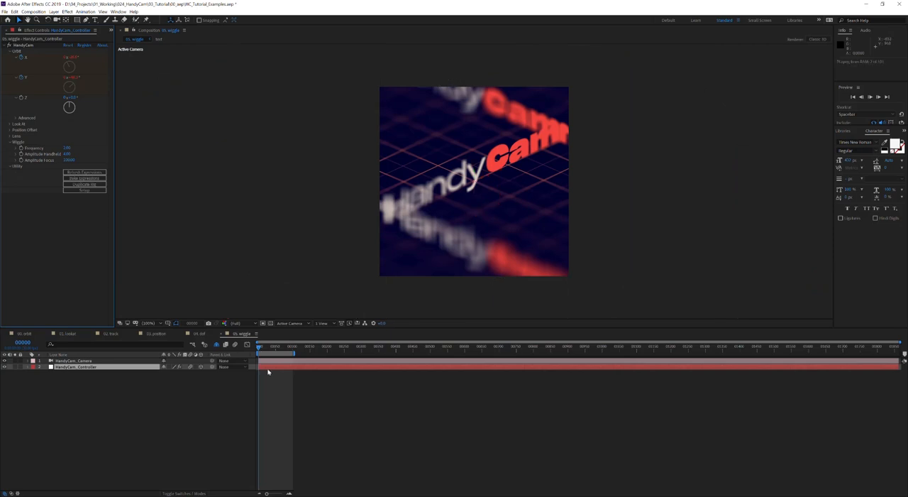
left_click(258, 354)
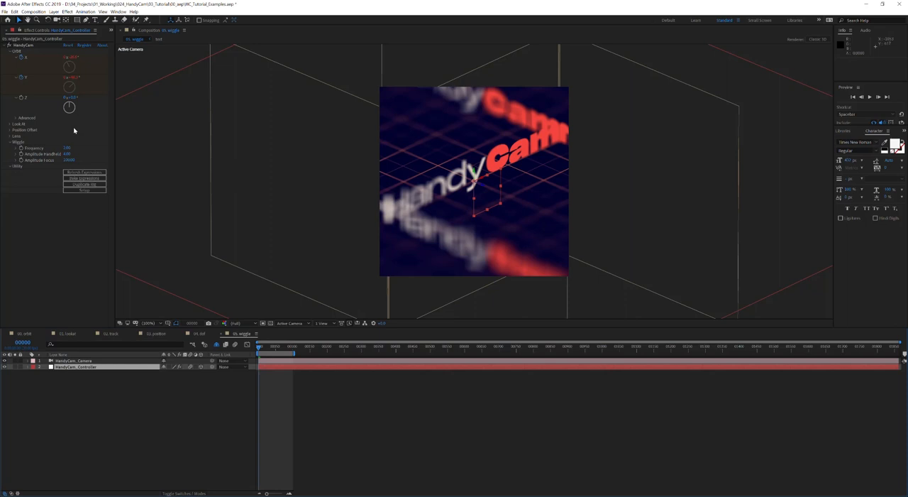
left_click(271, 347)
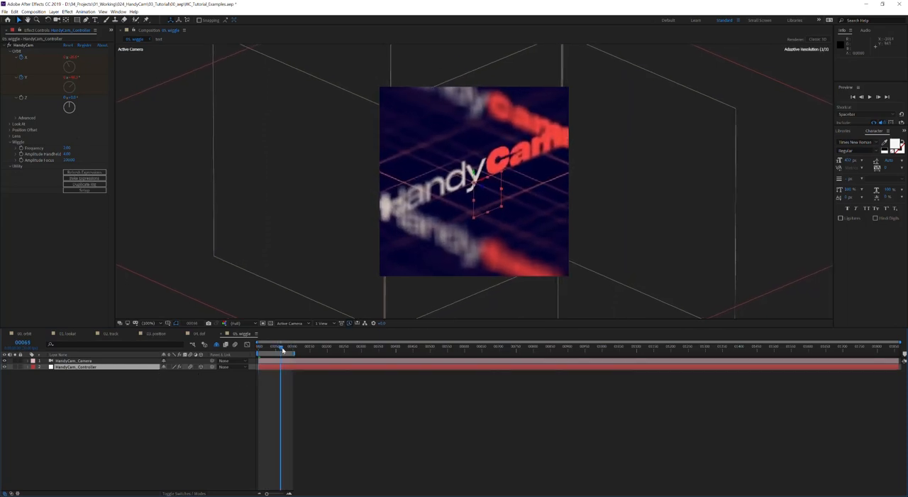
left_click(260, 352)
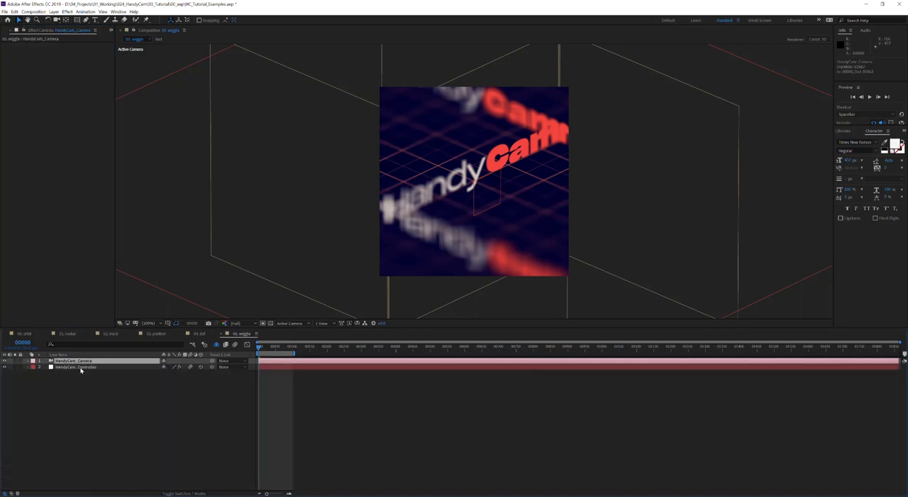
Select the HandyCam layer in 00_orbit and reveal its expression-driven properties
left_click(81, 369)
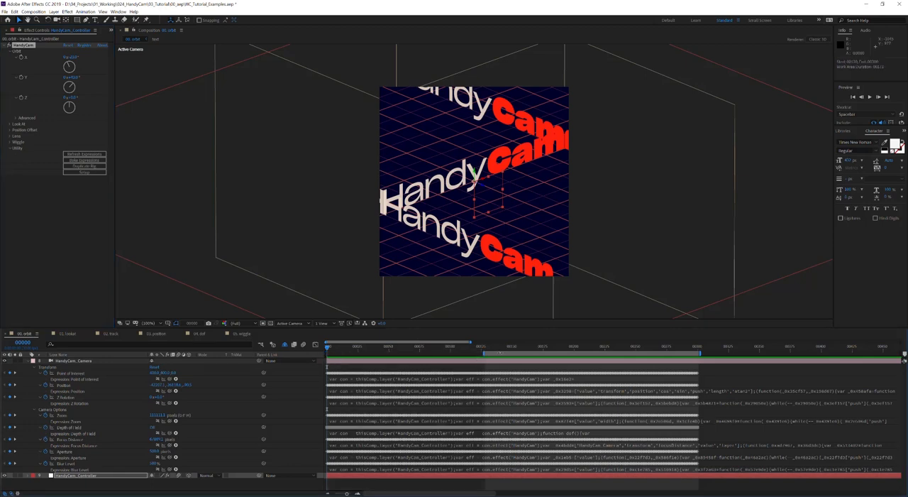
mouse_move(508, 391)
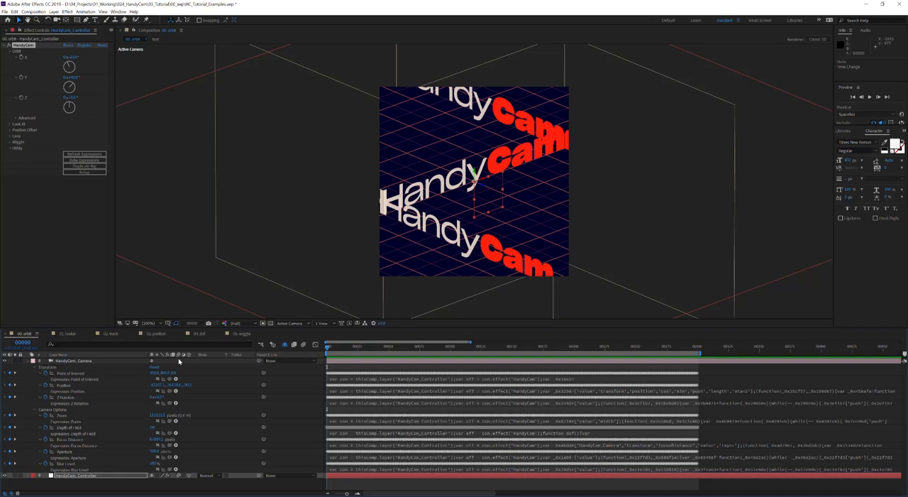
mouse_move(60, 96)
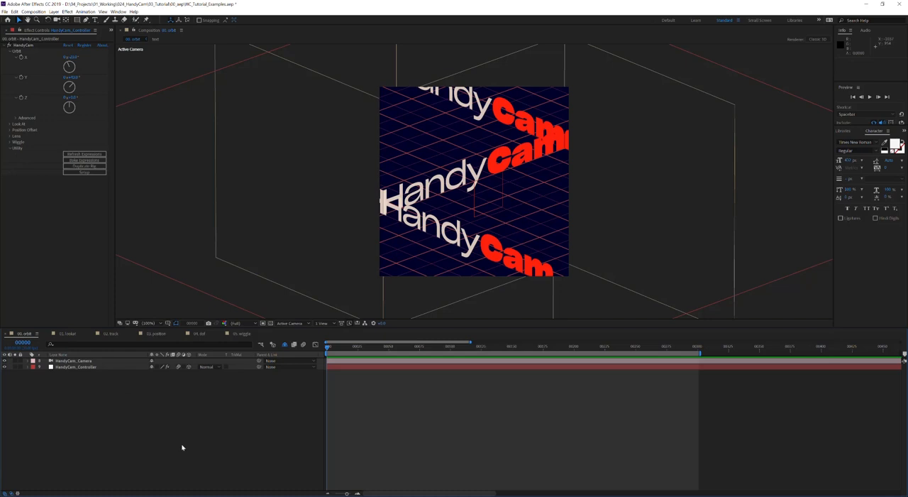
left_click(75, 367)
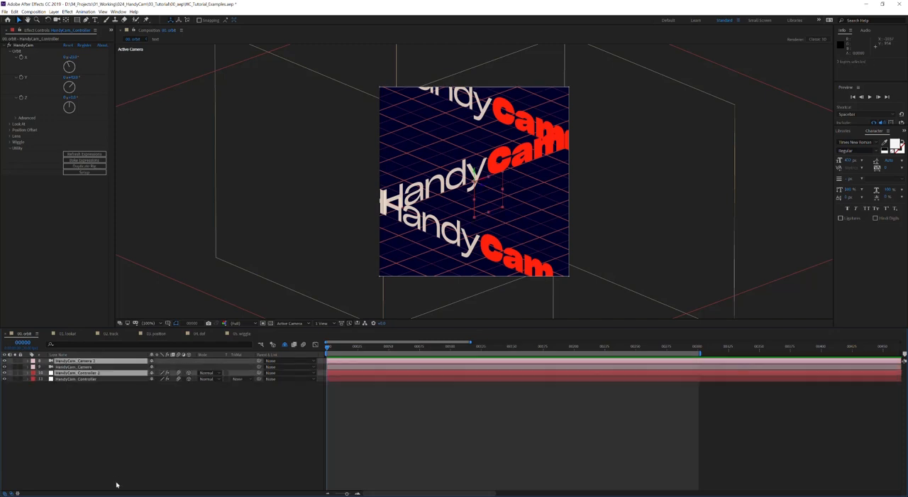
mouse_move(102, 390)
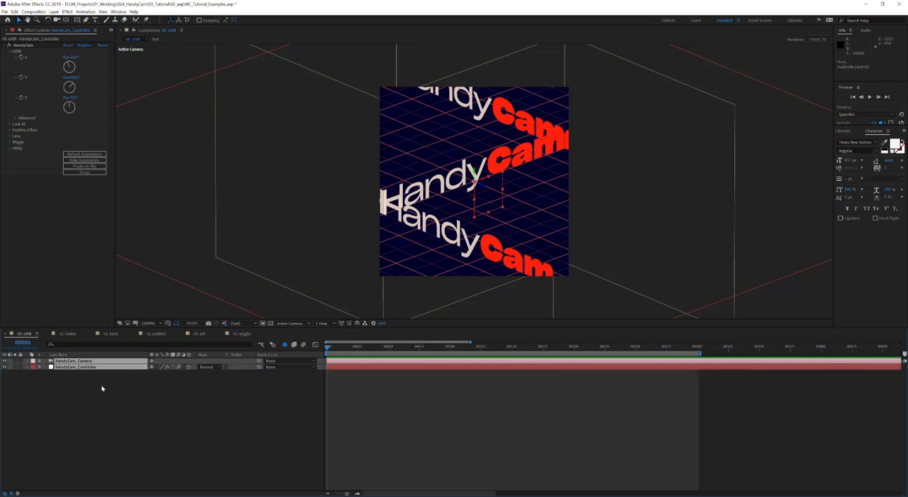
left_click(10, 487)
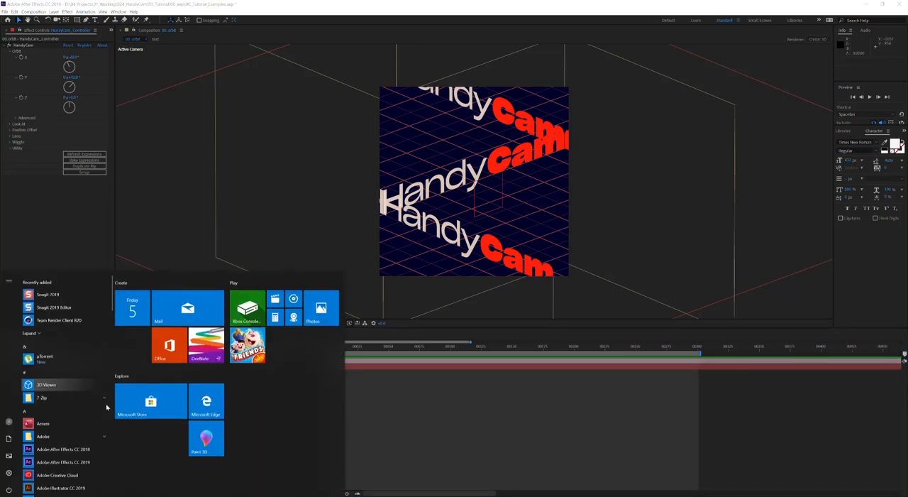
Launch a second After Effects CC 2019 instance from the Start menu
left_click(62, 216)
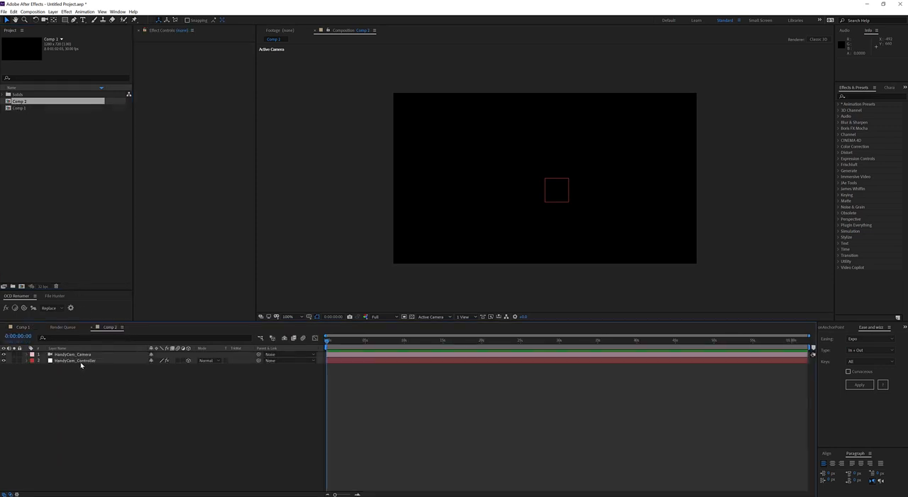
Refresh the HandyCam_Controller's expressions and dismiss the missing-camera alert
left_click(75, 361)
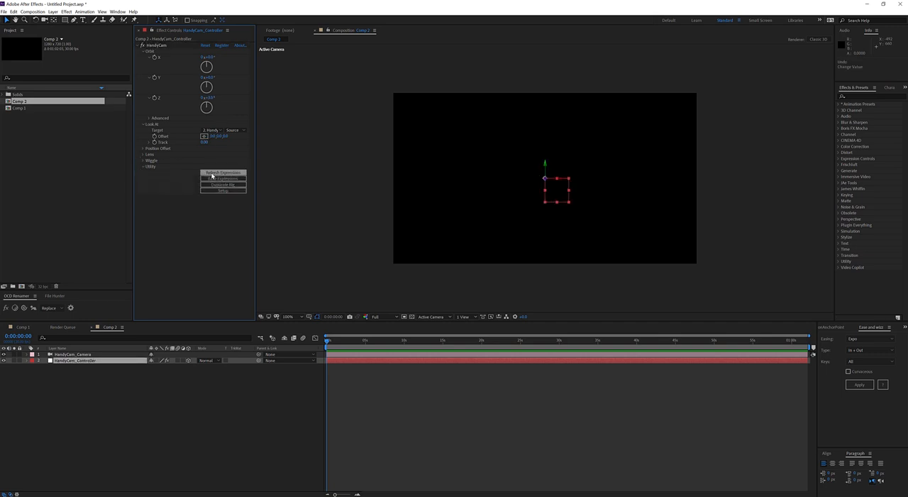
left_click(222, 178)
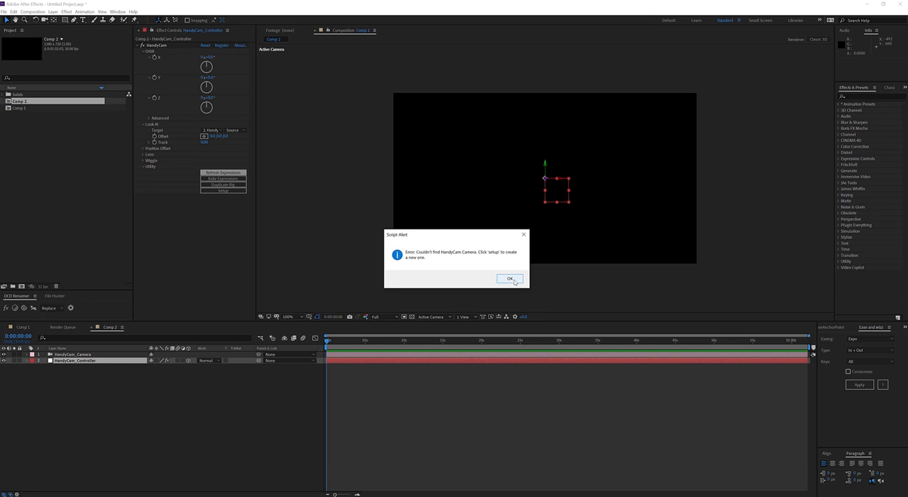
left_click(510, 278)
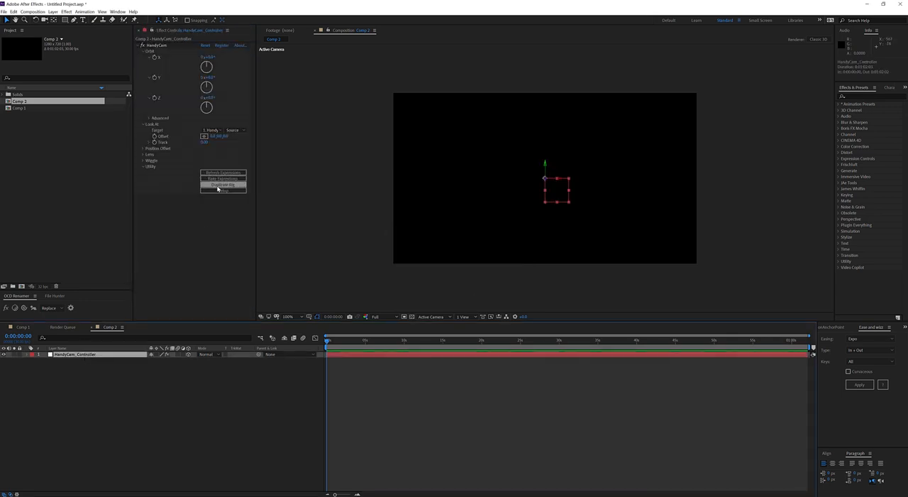
Run Setup to create a new HandyCam_Camera, then check the controller and camera layers
left_click(223, 191)
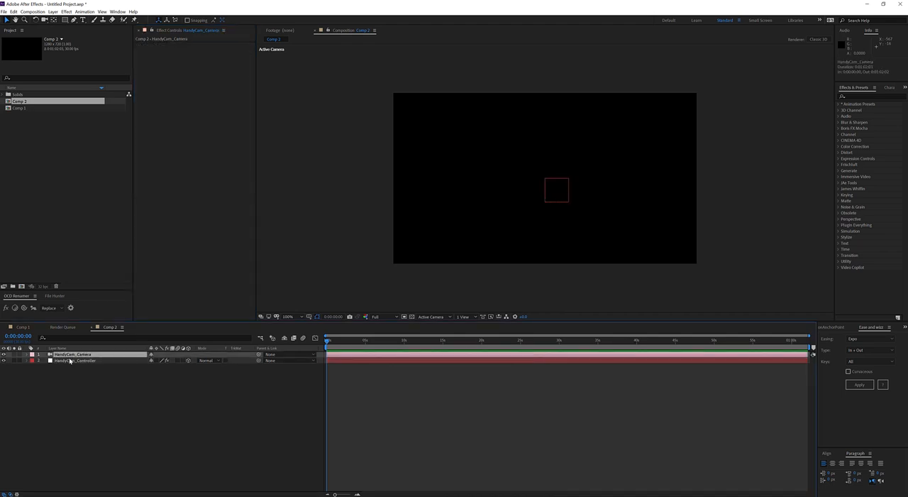
left_click(70, 361)
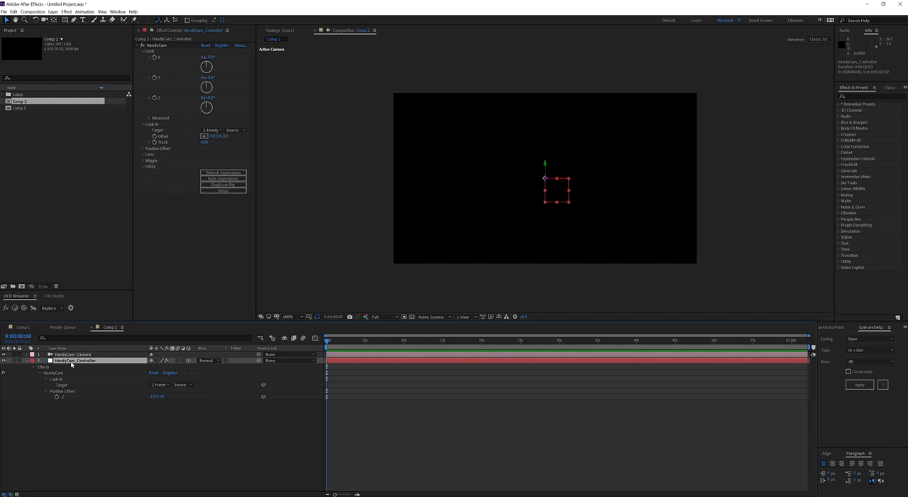
left_click(71, 354)
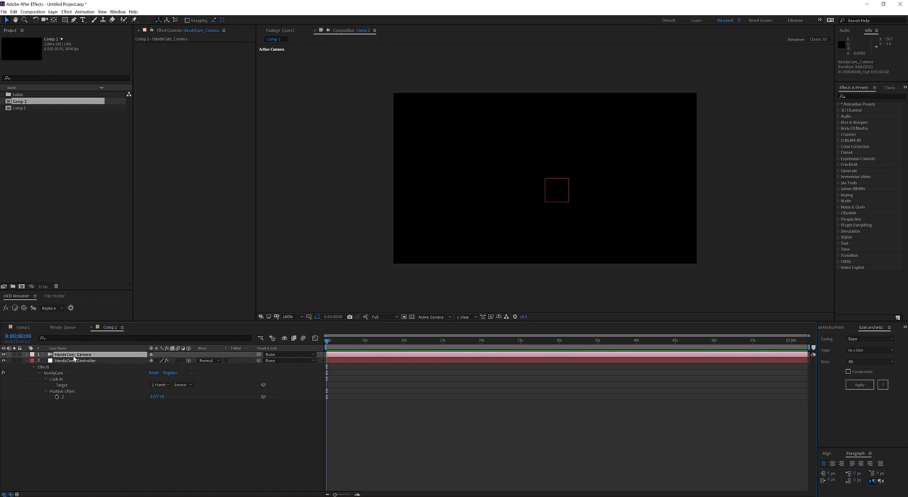
left_click(39, 353)
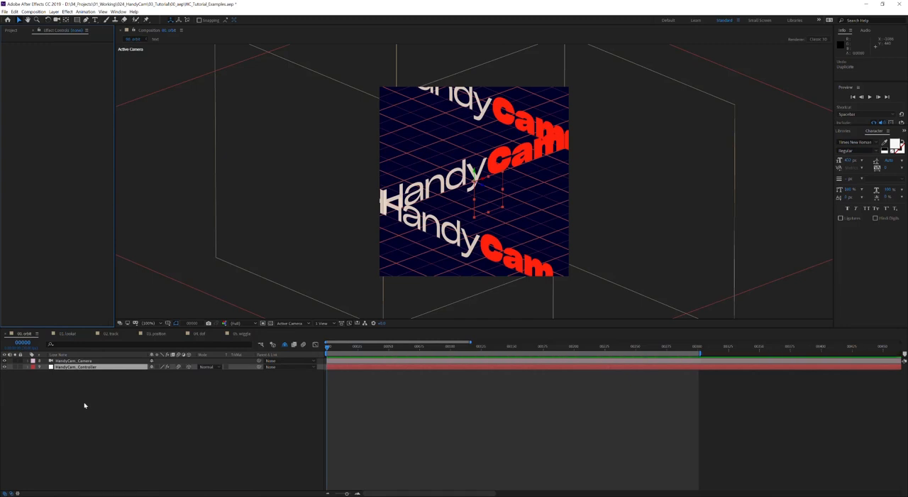
mouse_move(87, 399)
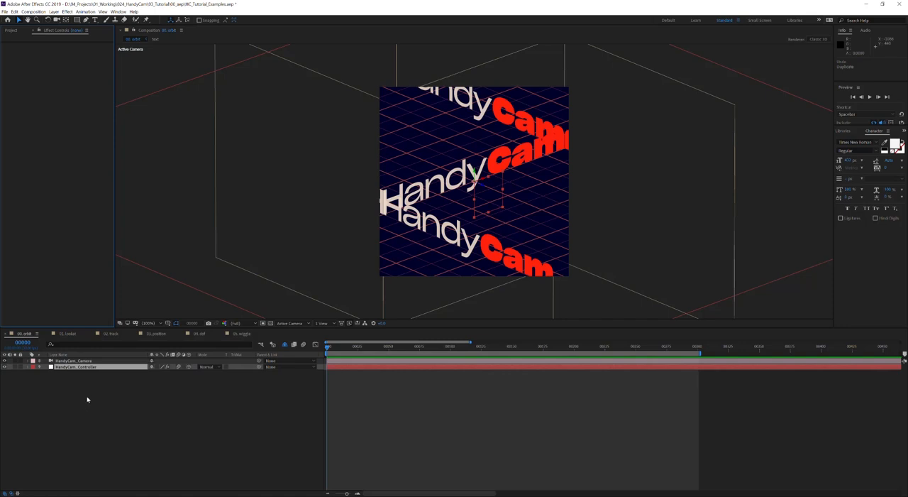